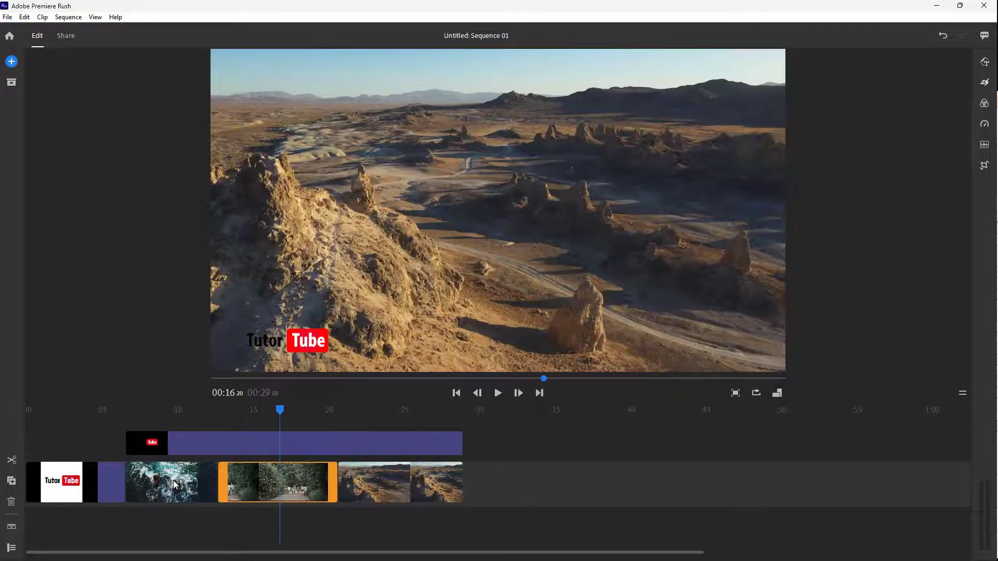
Step: Select the opening TutorTube title clip so the preview shows the logo
left_click(62, 482)
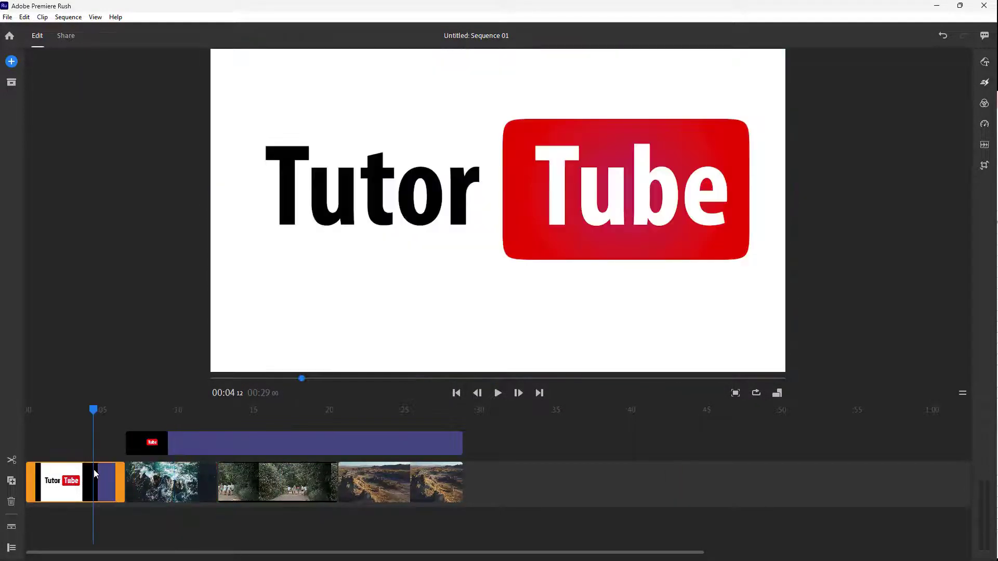
mouse_move(267, 414)
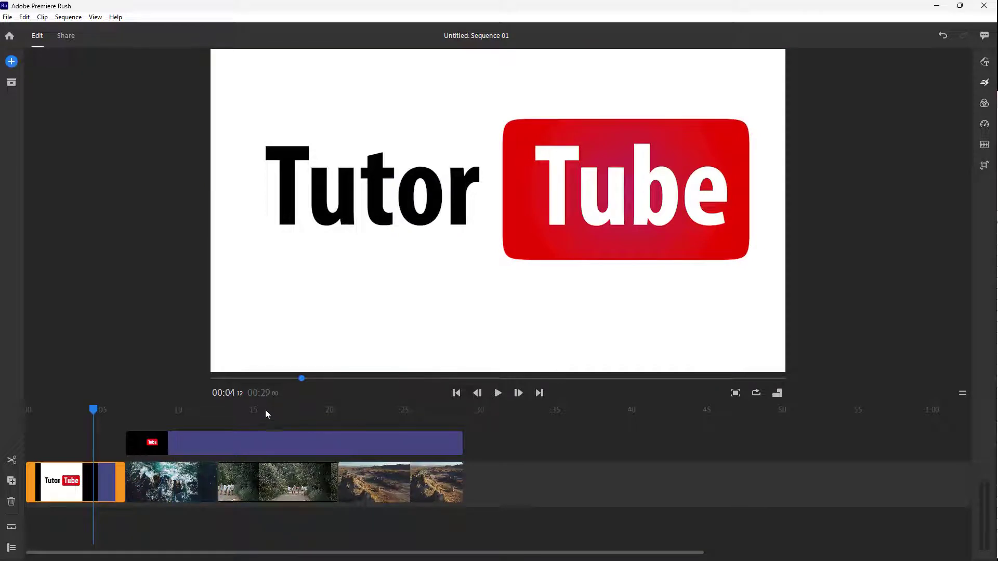
mouse_move(390, 195)
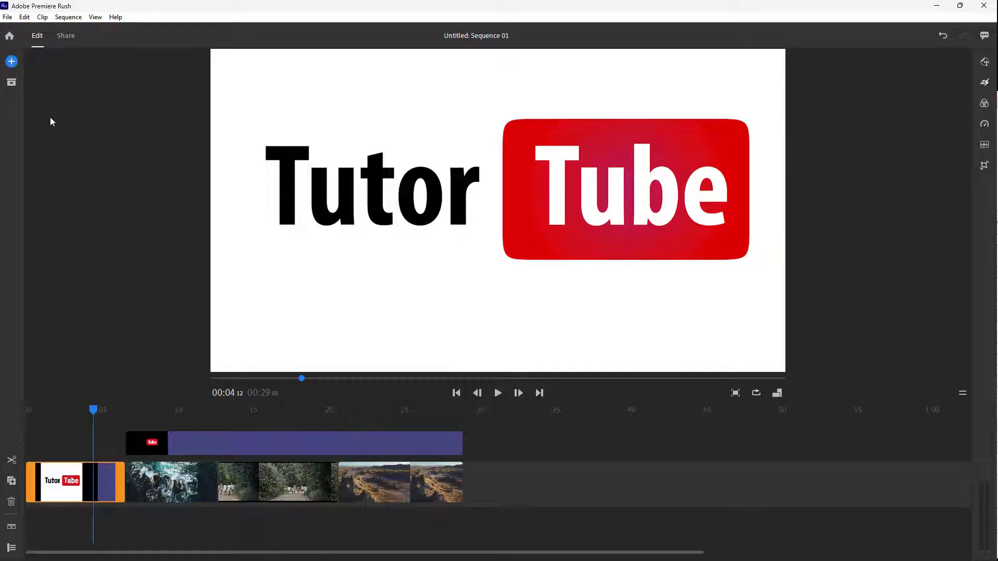
Step: Show the Project Assets panel listing the project's clips, images, logo and sequence
left_click(11, 83)
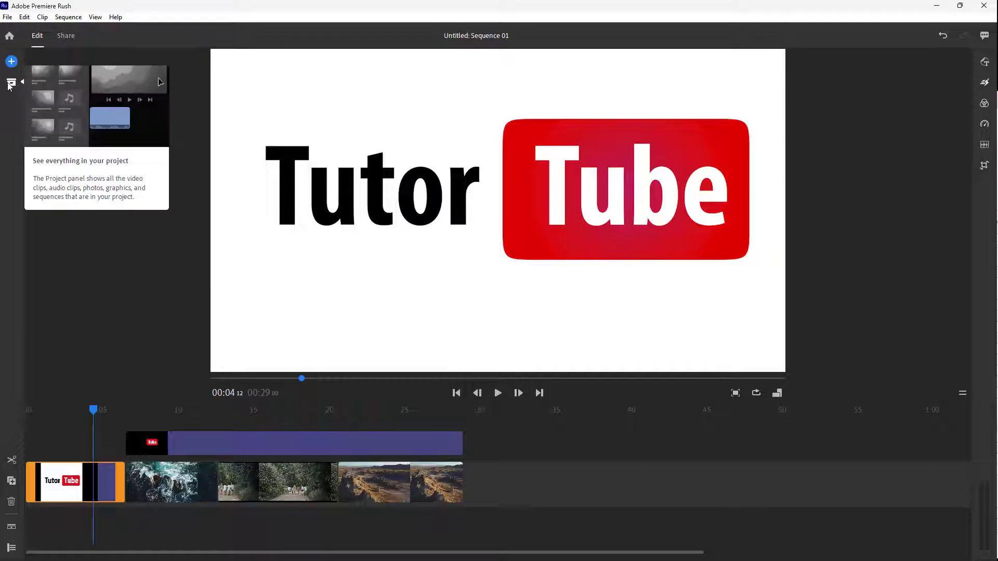
left_click(10, 83)
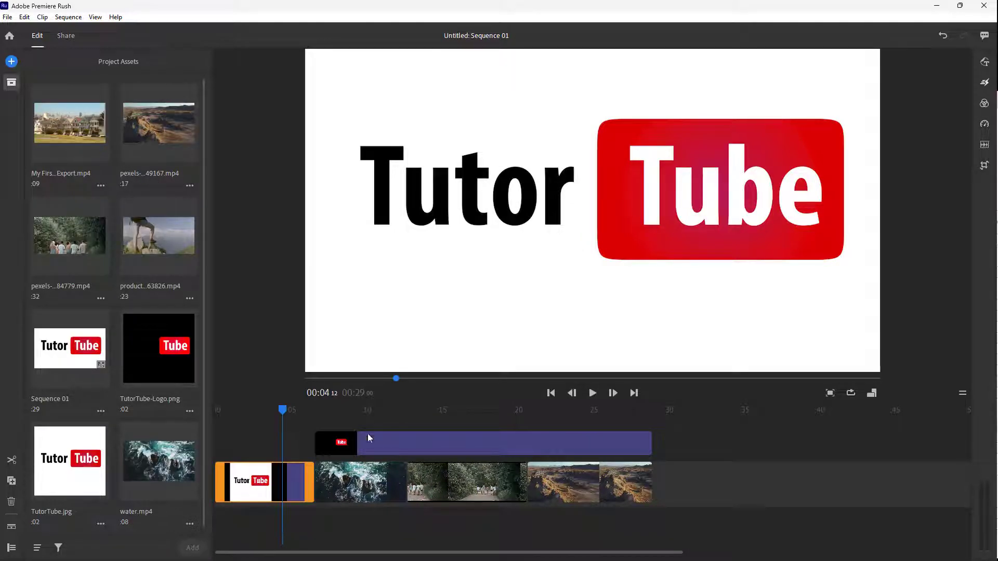
mouse_move(161, 244)
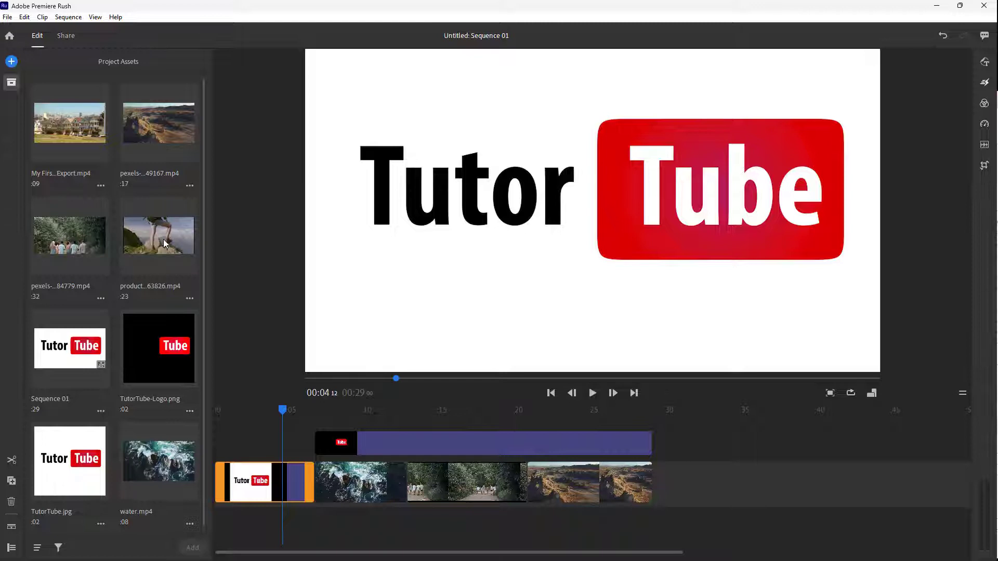
mouse_move(161, 256)
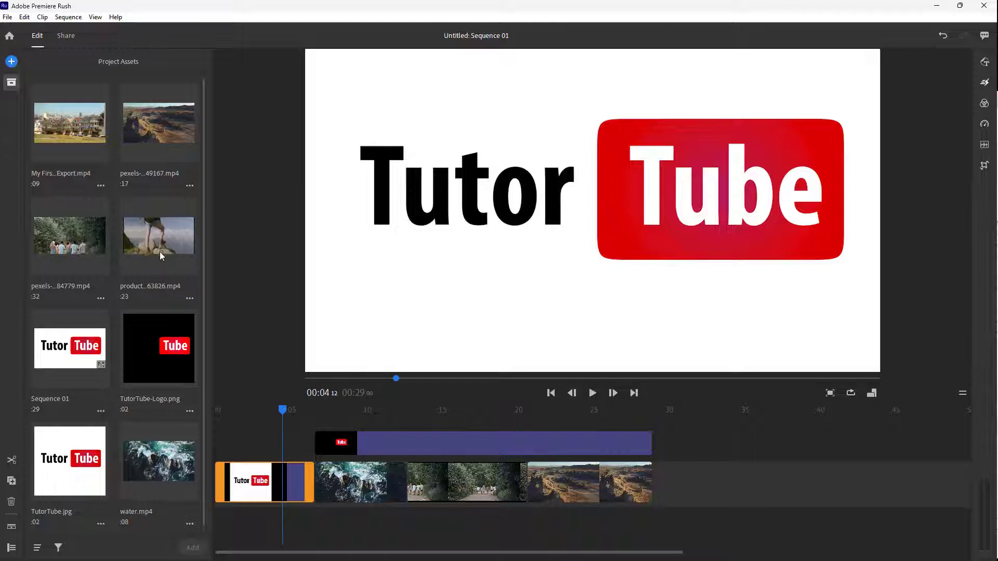
mouse_move(182, 264)
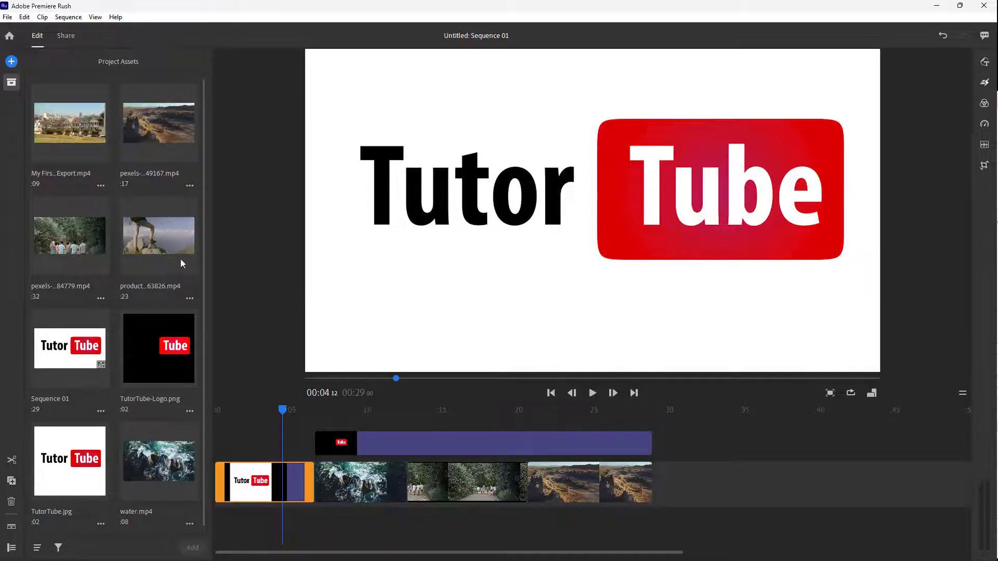
Step: Add the product…63826.mp4 hiker clip to the timeline end and scrub to the desert clip
left_click(159, 235)
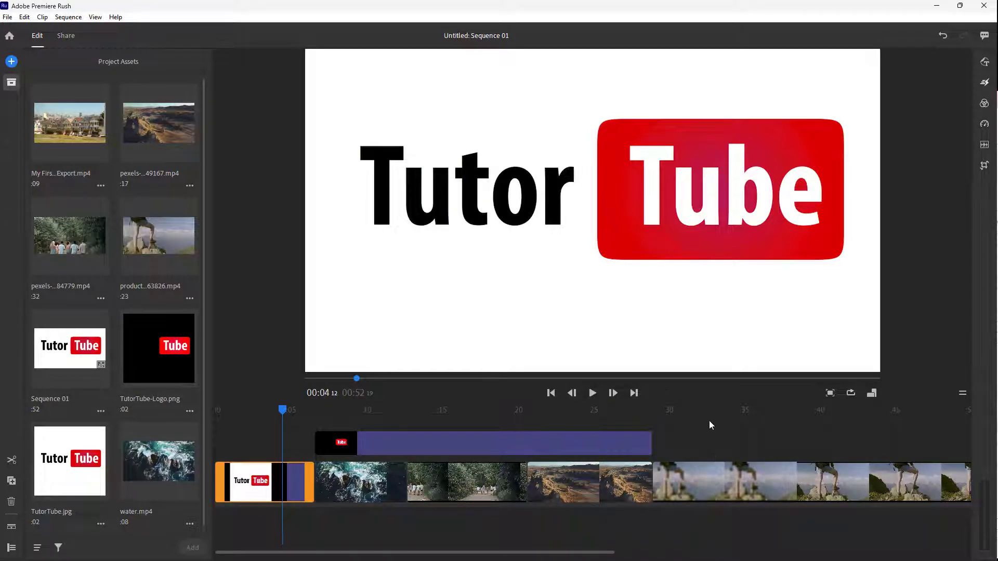
left_click_drag(284, 410, 595, 411)
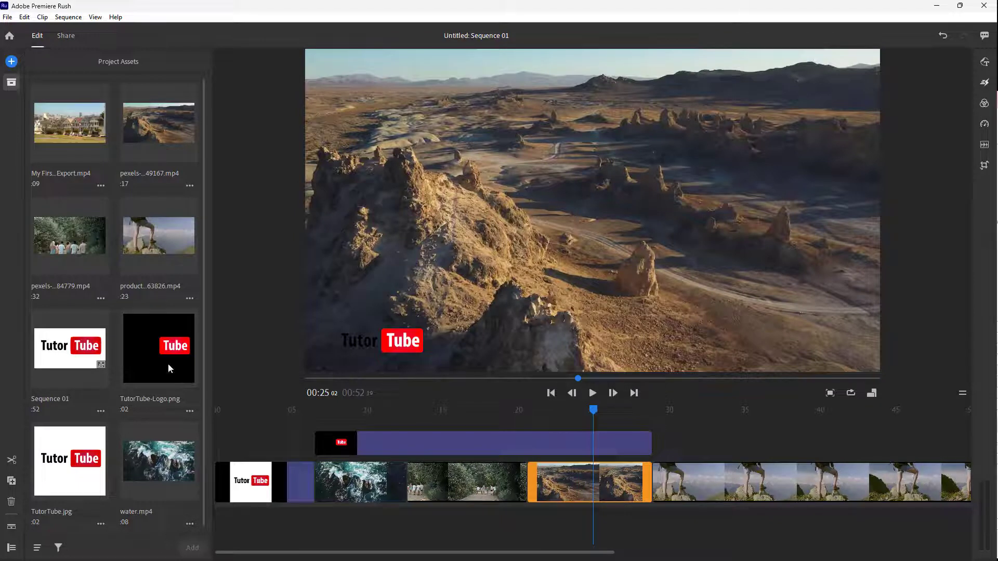
Step: Delete the TutorTube-Logo.png overlay and remove its asset from the project
left_click(159, 348)
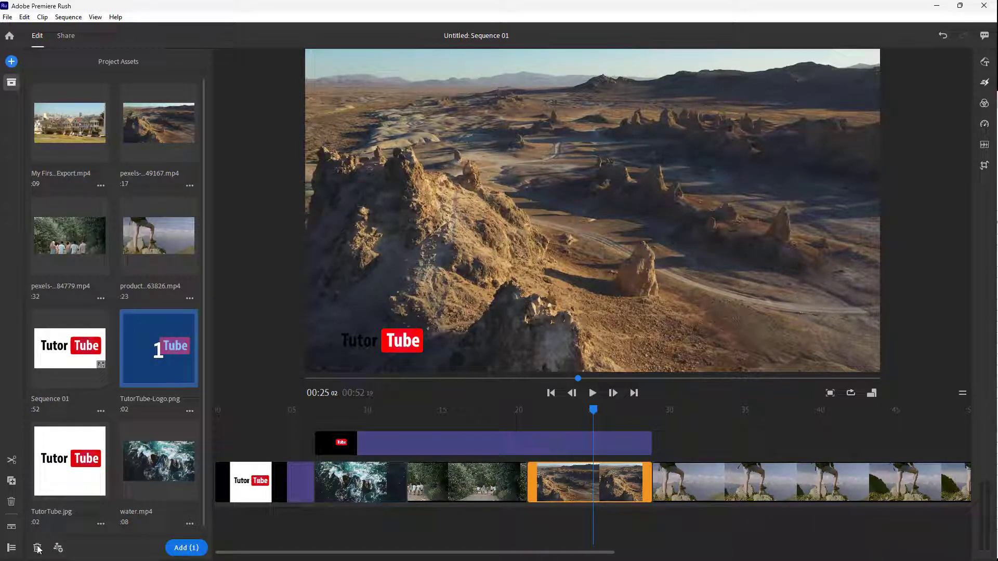
left_click(35, 548)
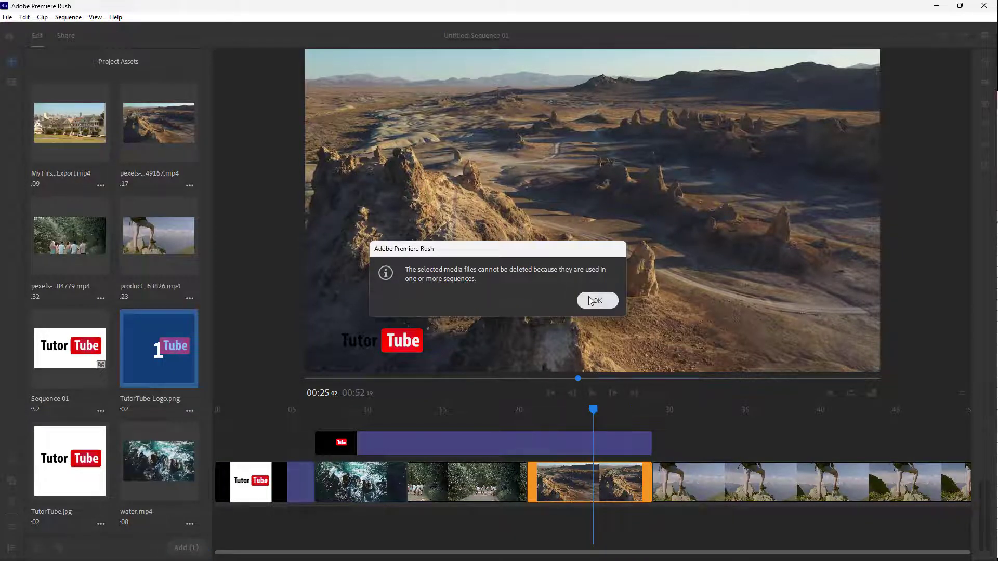
left_click(597, 301)
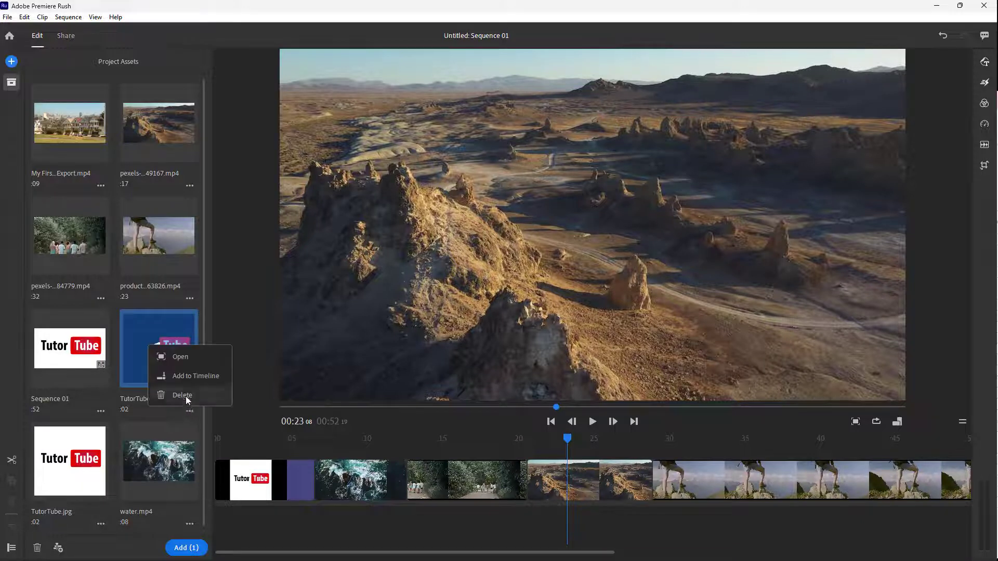
left_click(183, 395)
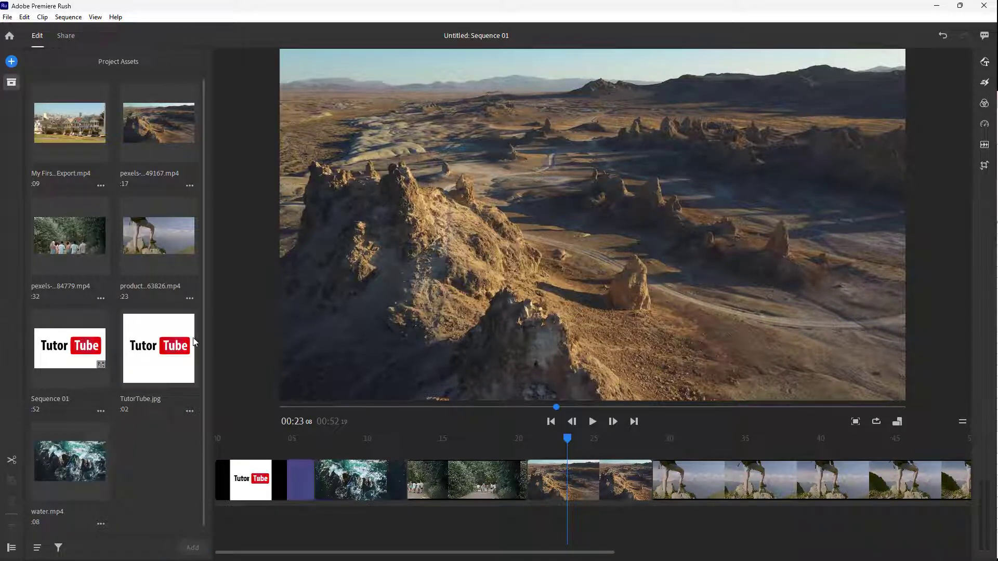
mouse_move(202, 339)
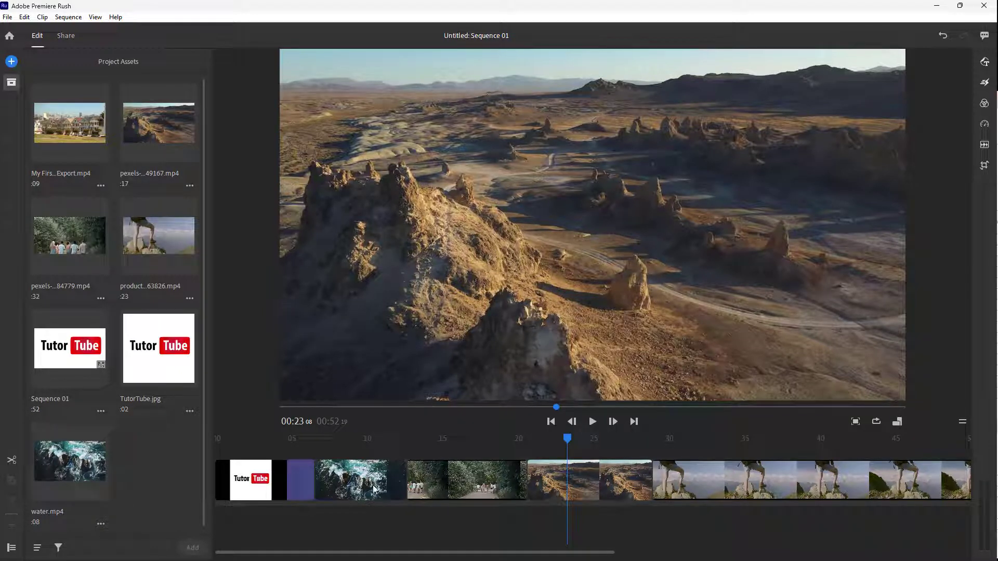
Step: Add the TutorTube.jpg image to the timeline after the desert clip
left_click(158, 348)
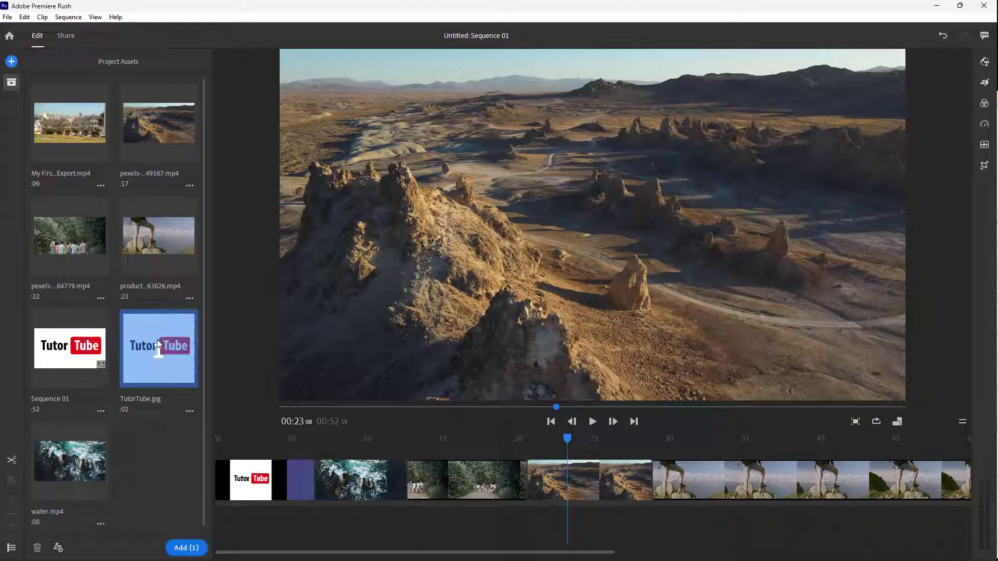
right_click(159, 344)
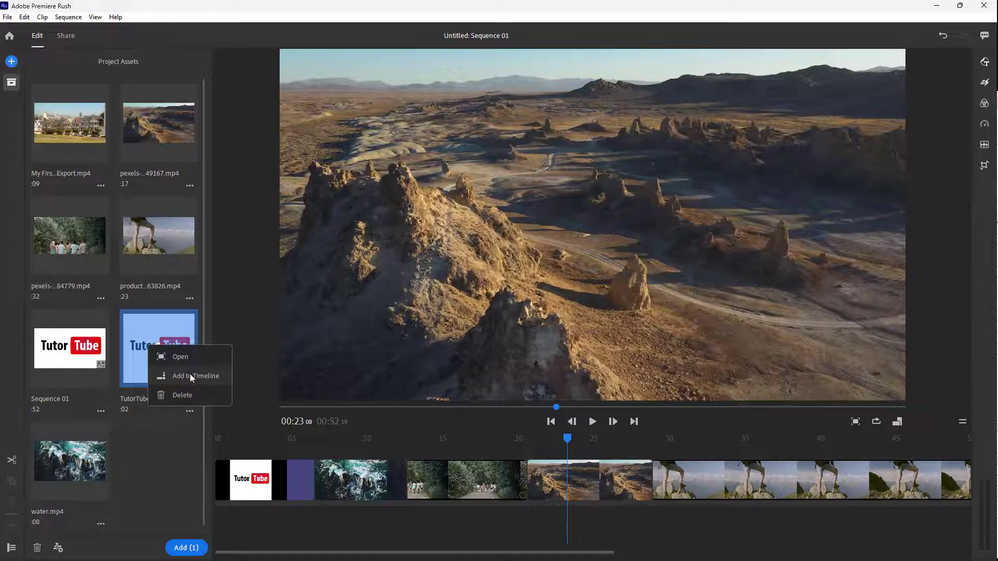
left_click(195, 376)
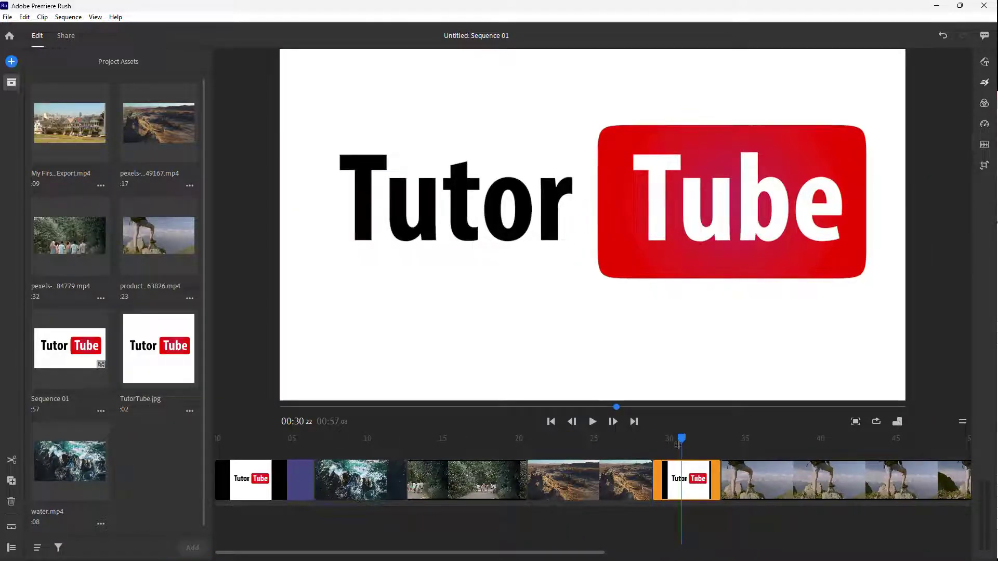
mouse_move(672, 450)
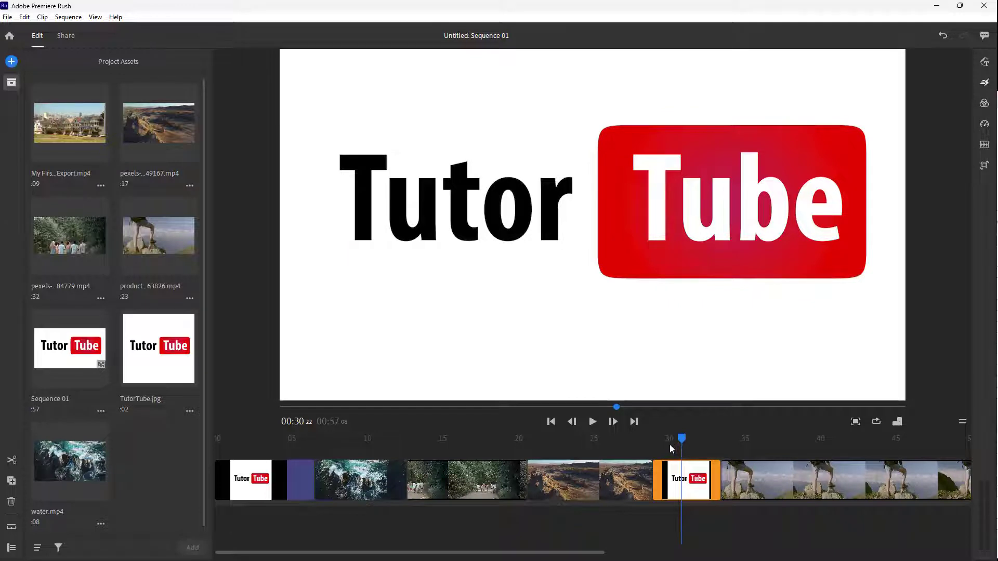
mouse_move(158, 363)
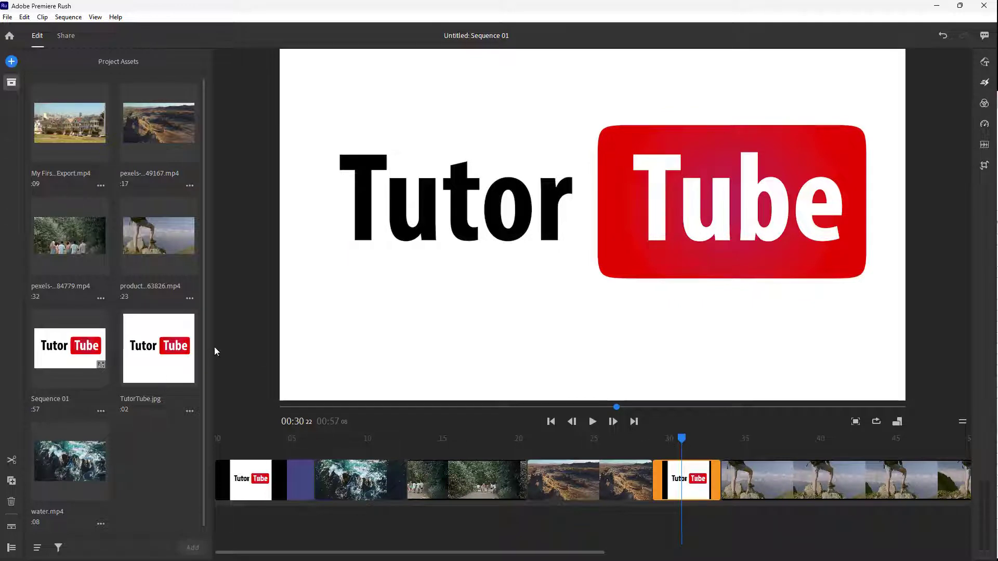
mouse_move(163, 413)
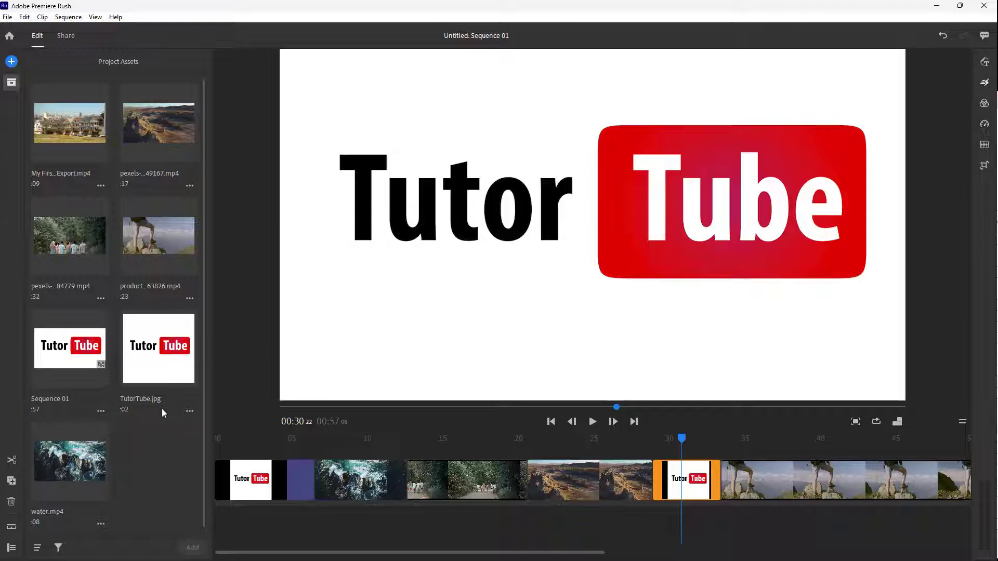
mouse_move(179, 438)
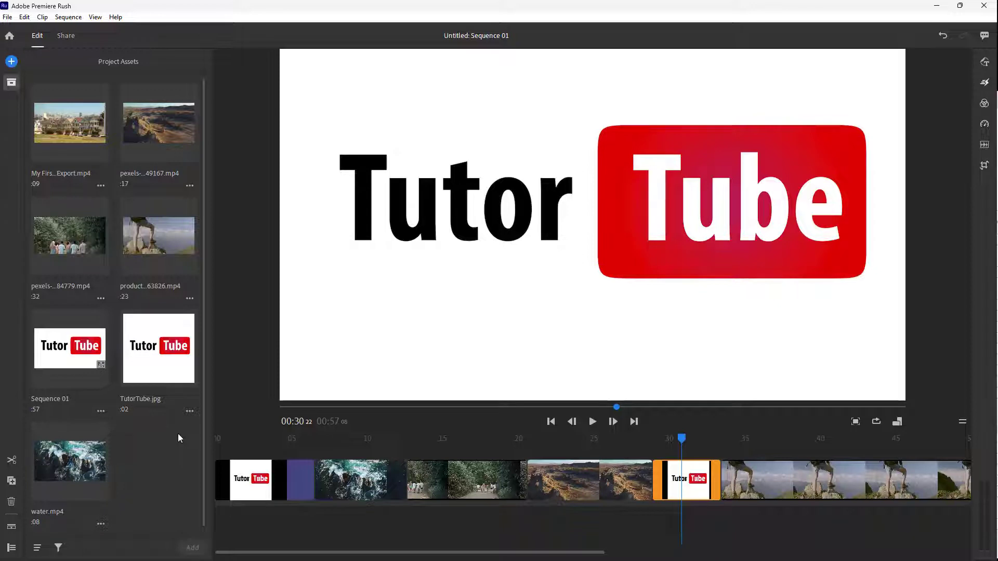
mouse_move(789, 444)
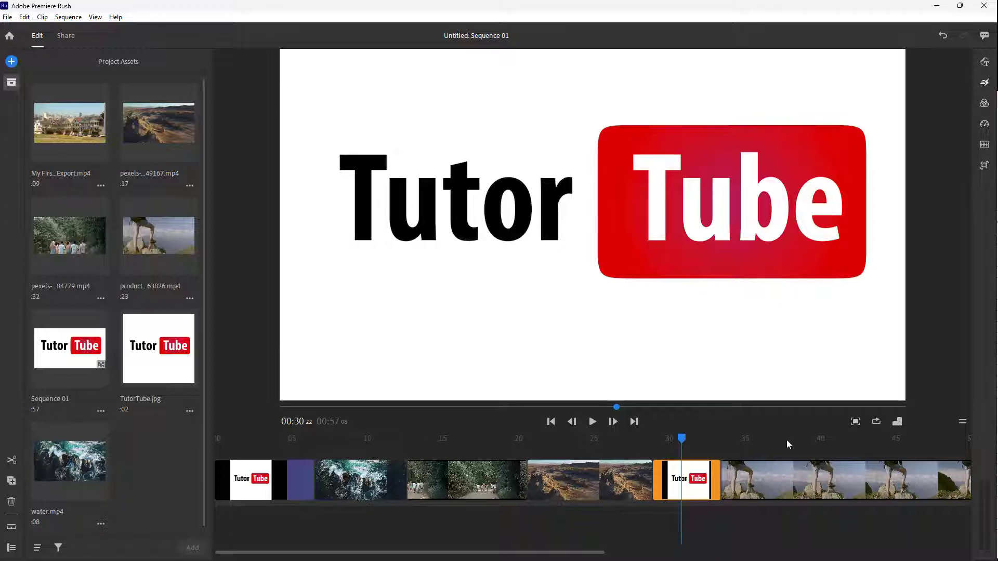